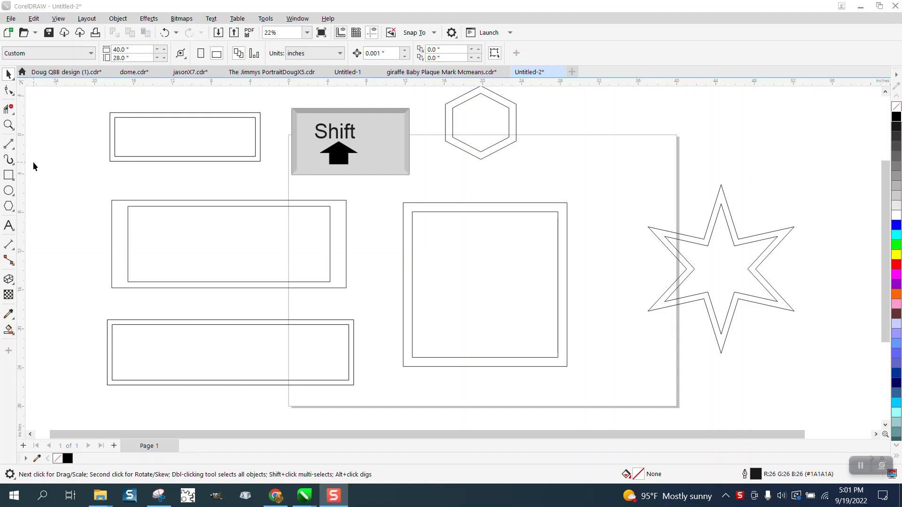
Draw a square at the upper right and drop a smaller concentric duplicate inside it
{"action": "left_click", "coordinate": [8, 125]}
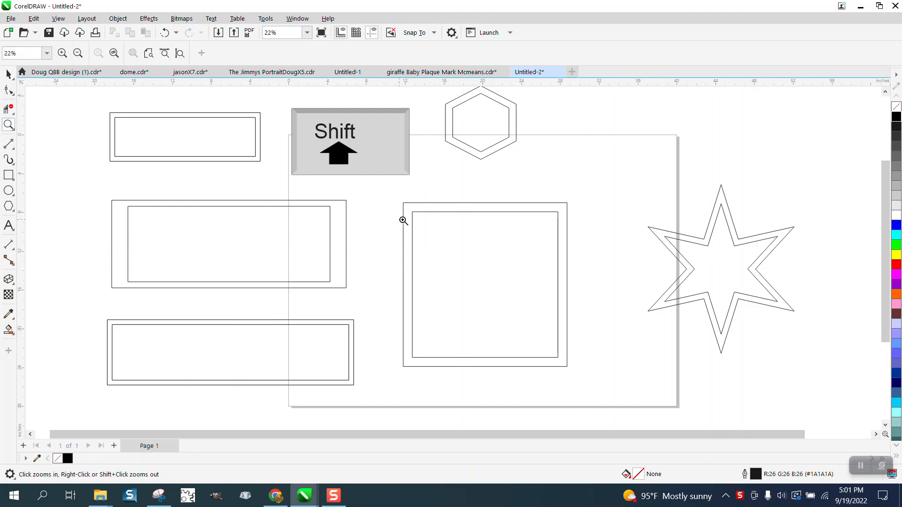
{"action": "mouse_move", "coordinate": [278, 143]}
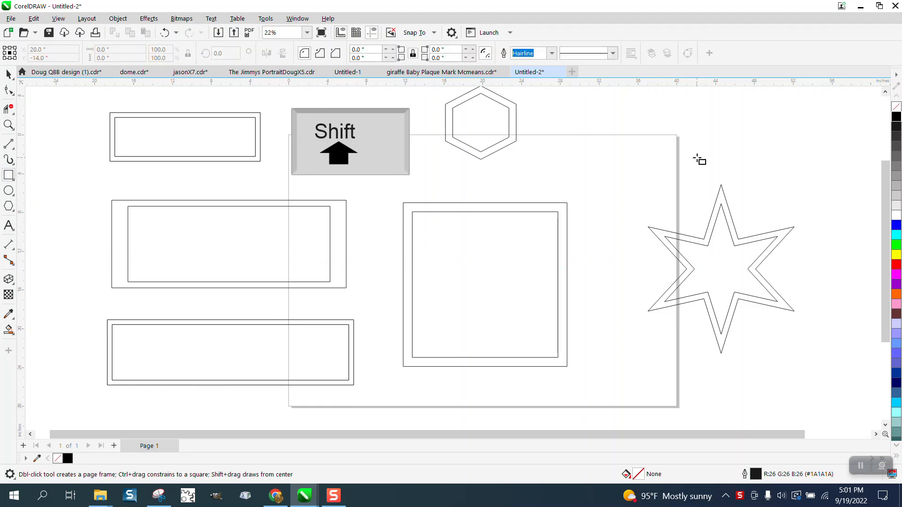
{"action": "left_click_drag", "start_coordinate": [598, 115], "coordinate": [690, 203]}
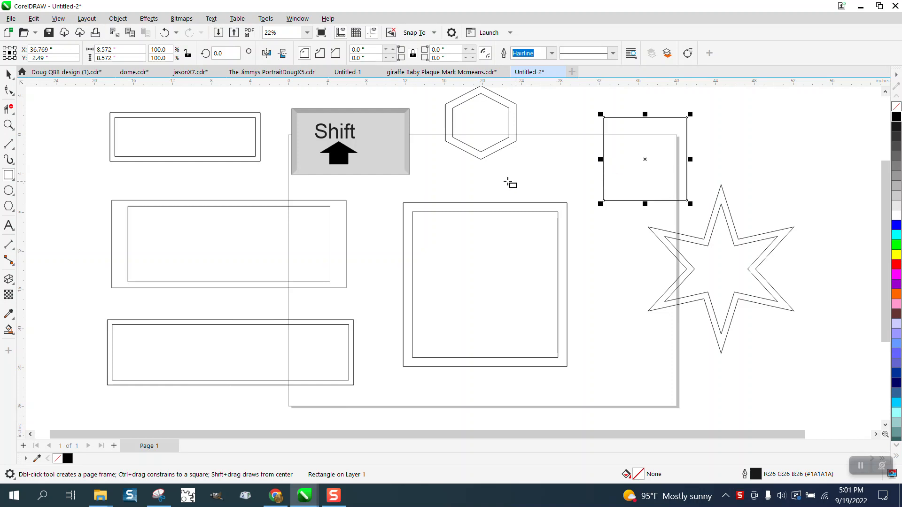
{"action": "mouse_move", "coordinate": [686, 117]}
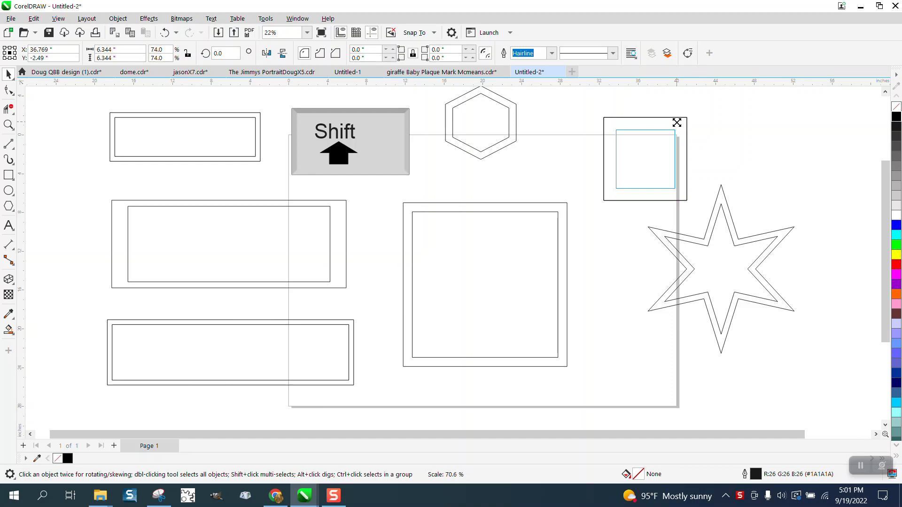
{"action": "left_click_drag", "start_coordinate": [677, 122], "coordinate": [682, 118]}
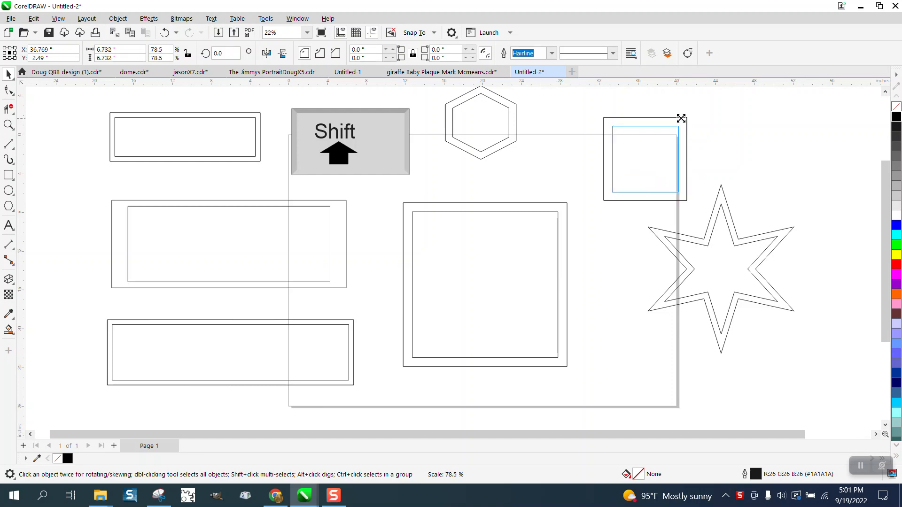
{"action": "left_click_drag", "start_coordinate": [682, 119], "coordinate": [680, 121]}
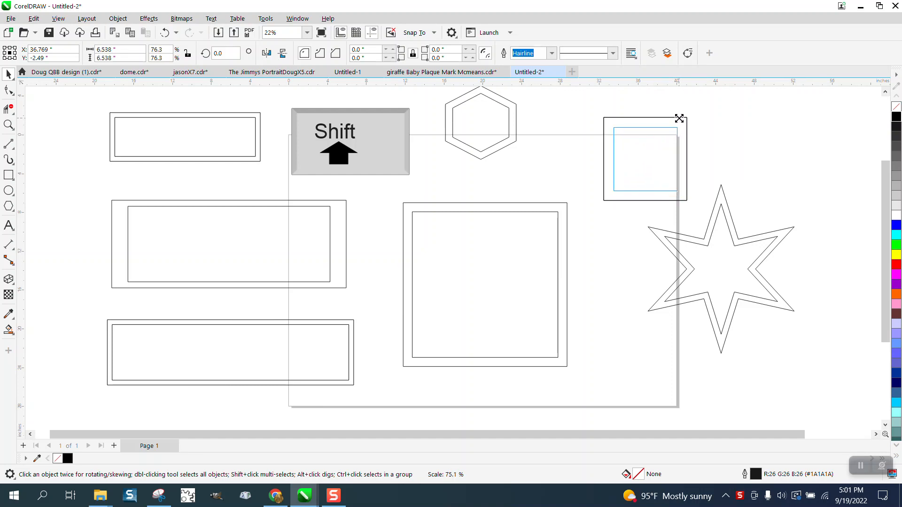
{"action": "left_click", "coordinate": [644, 160]}
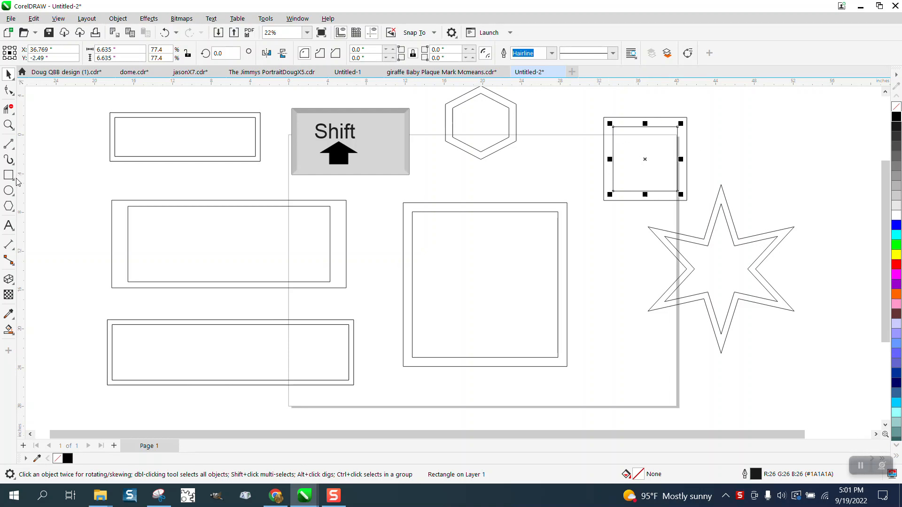
{"action": "left_click", "coordinate": [9, 175]}
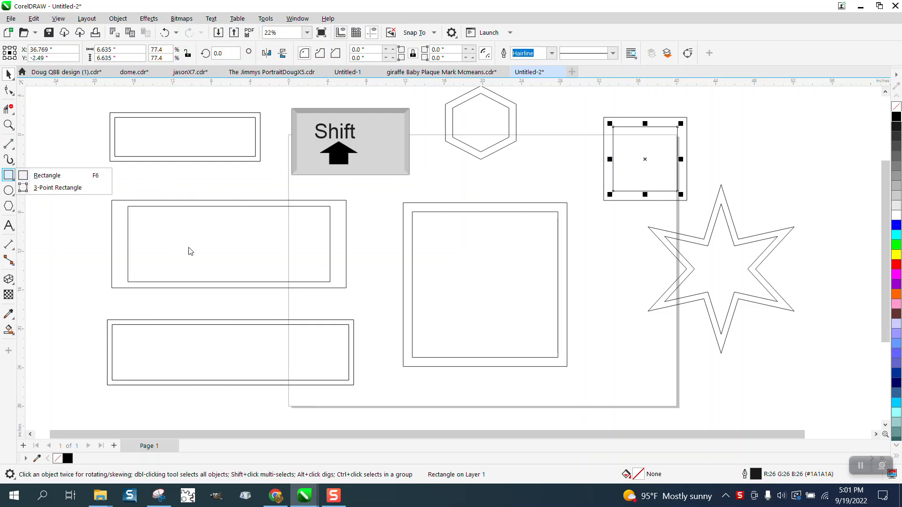
{"action": "mouse_move", "coordinate": [481, 131]}
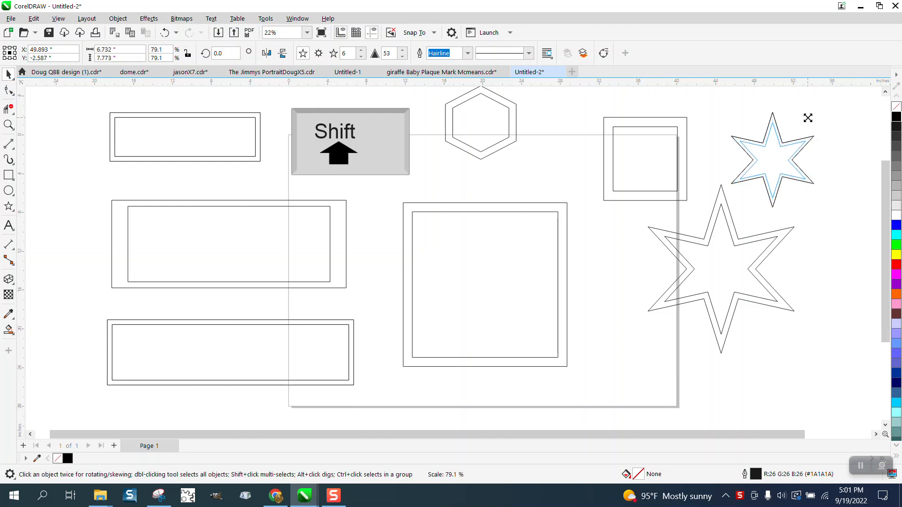
Drop a smaller duplicate of the six-pointed star inside the star
{"action": "left_click", "coordinate": [772, 160]}
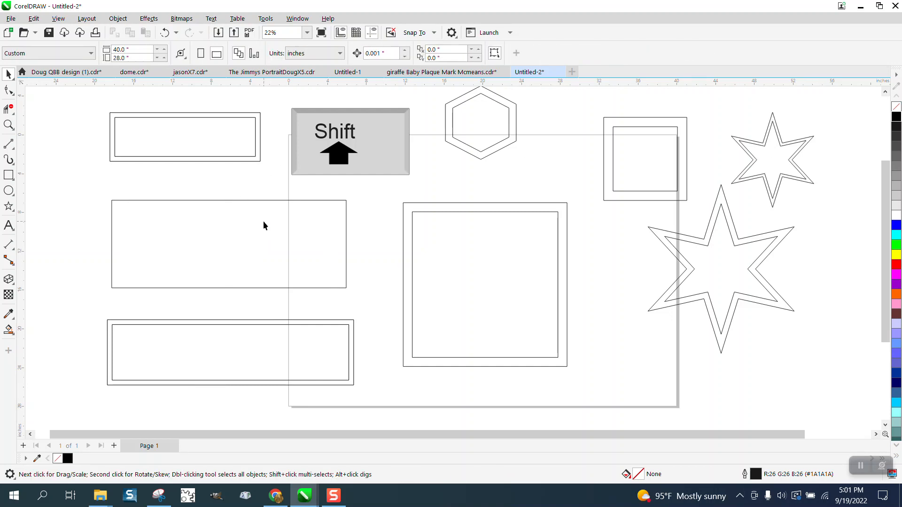
Redraw the middle-left rectangle and start scaling an inner copy, then abandon it
{"action": "left_click", "coordinate": [10, 175]}
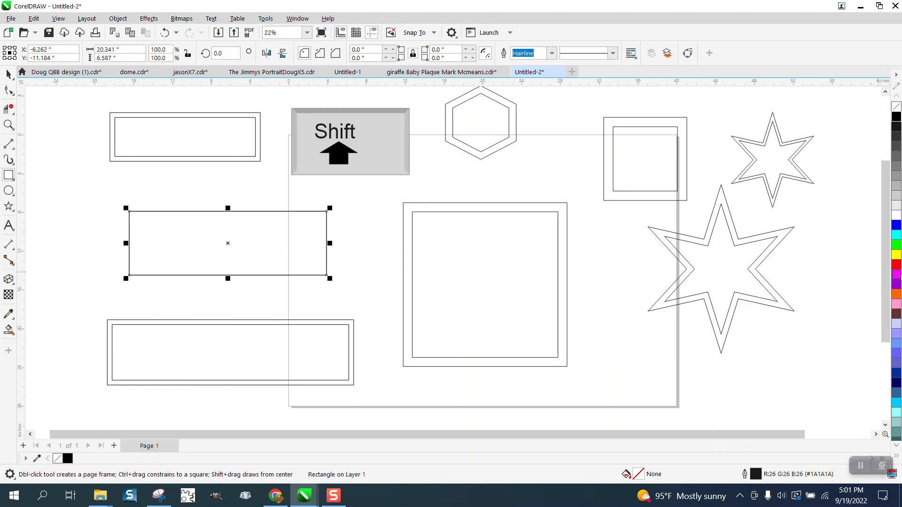
{"action": "mouse_move", "coordinate": [345, 228]}
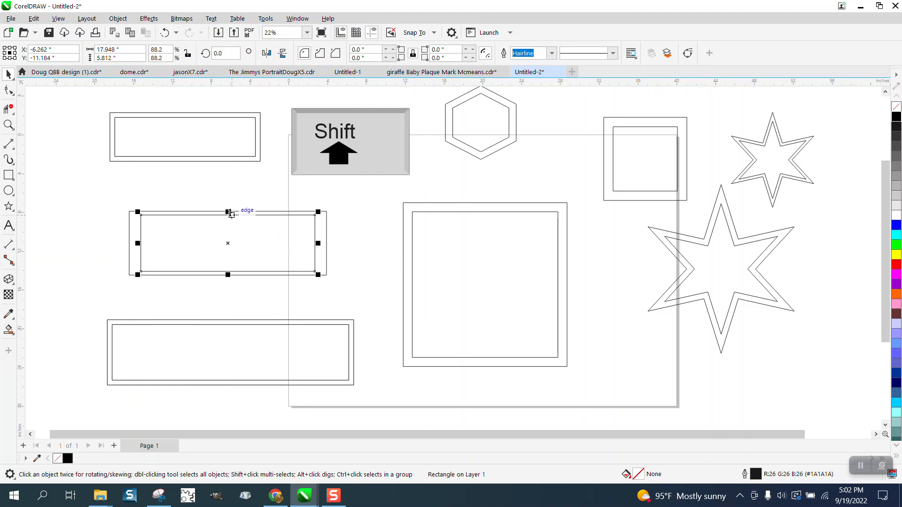
{"action": "left_click_drag", "start_coordinate": [227, 213], "coordinate": [230, 219]}
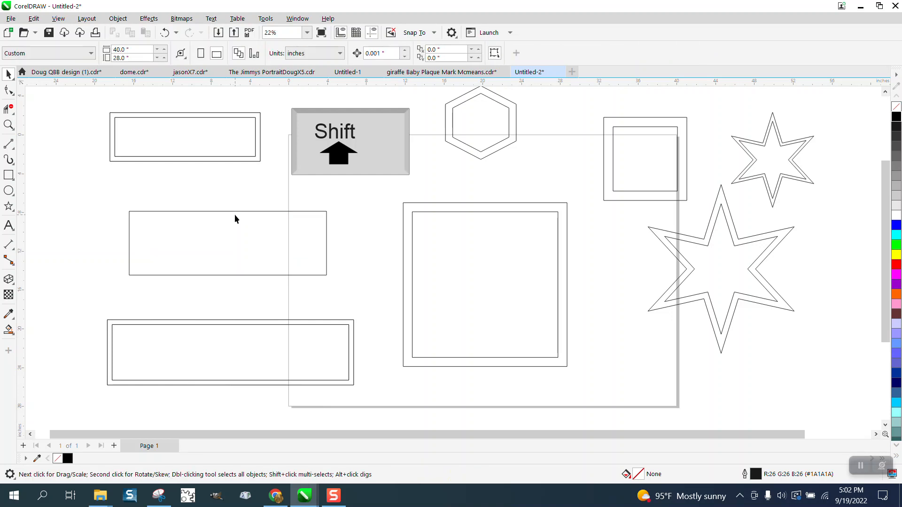
Give the middle-left rectangle a 0.5-inch outline and convert that outline to an object
{"action": "left_click", "coordinate": [228, 243]}
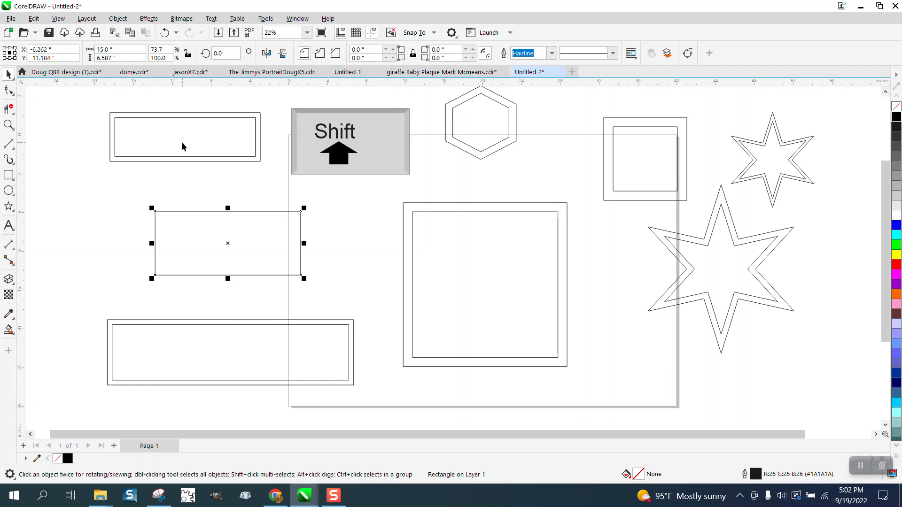
{"action": "left_click", "coordinate": [550, 52]}
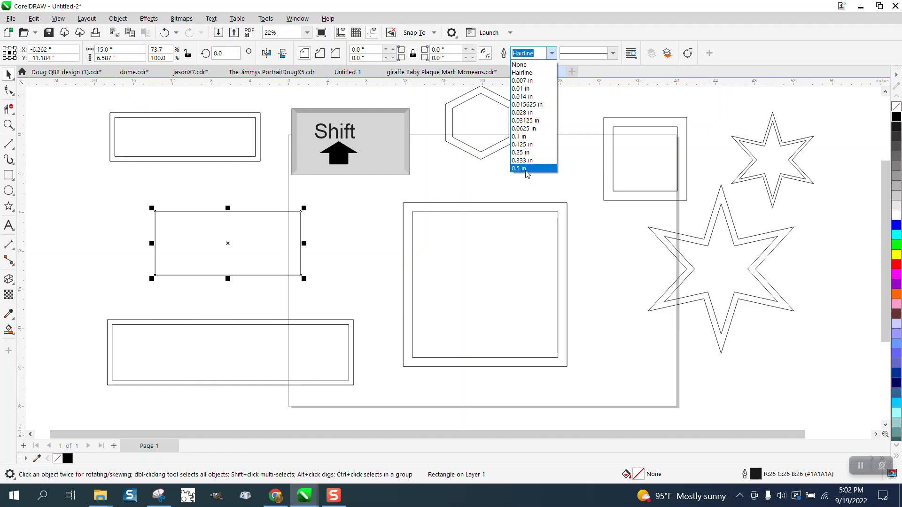
{"action": "left_click", "coordinate": [520, 168]}
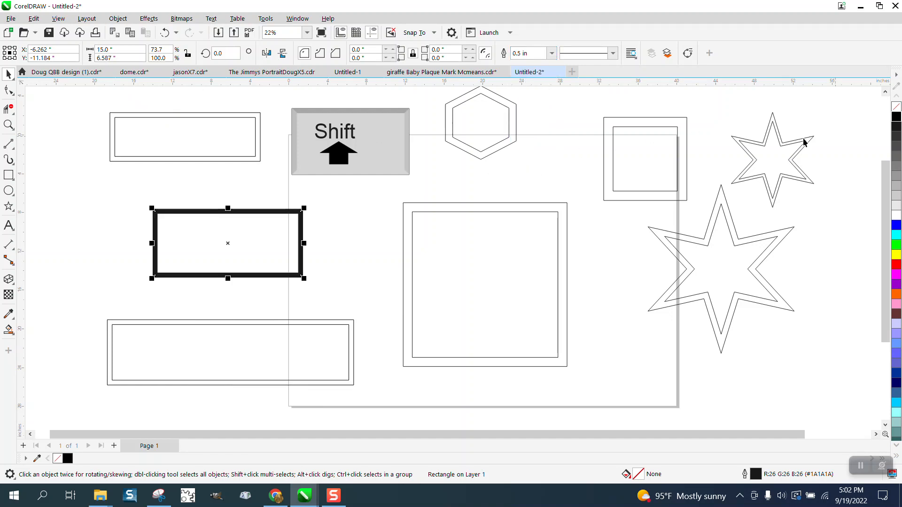
{"action": "left_click", "coordinate": [117, 19]}
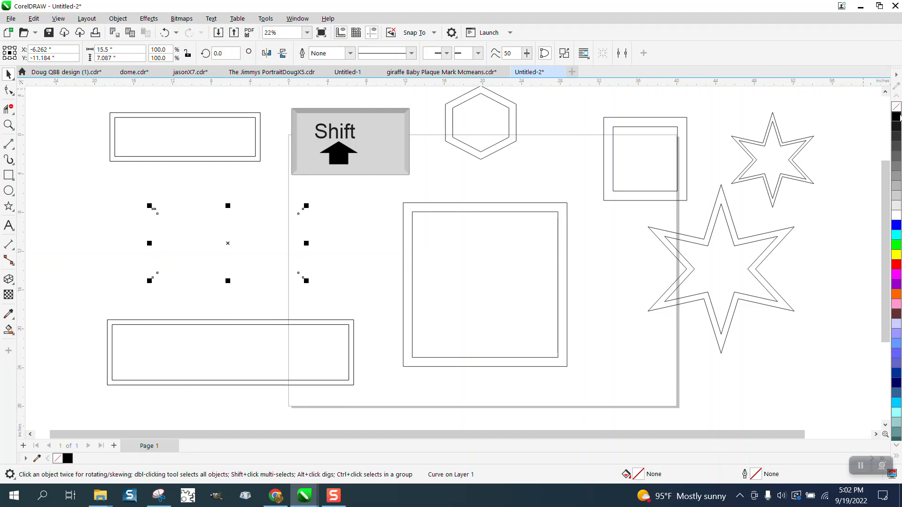
{"action": "left_click", "coordinate": [228, 242]}
{"action": "type", "text": "15"}
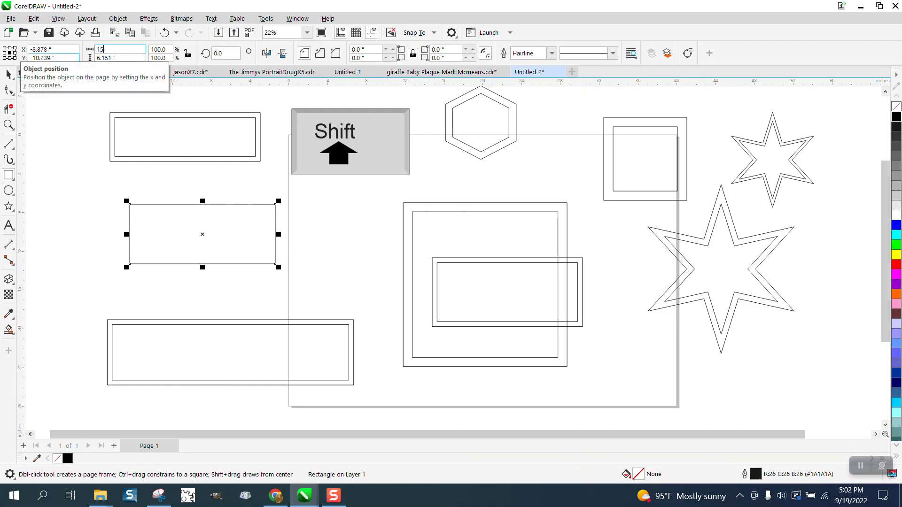
Apply an inside contour of 1 step at 0.5-inch offset to the left rectangle
{"action": "left_click", "coordinate": [149, 19]}
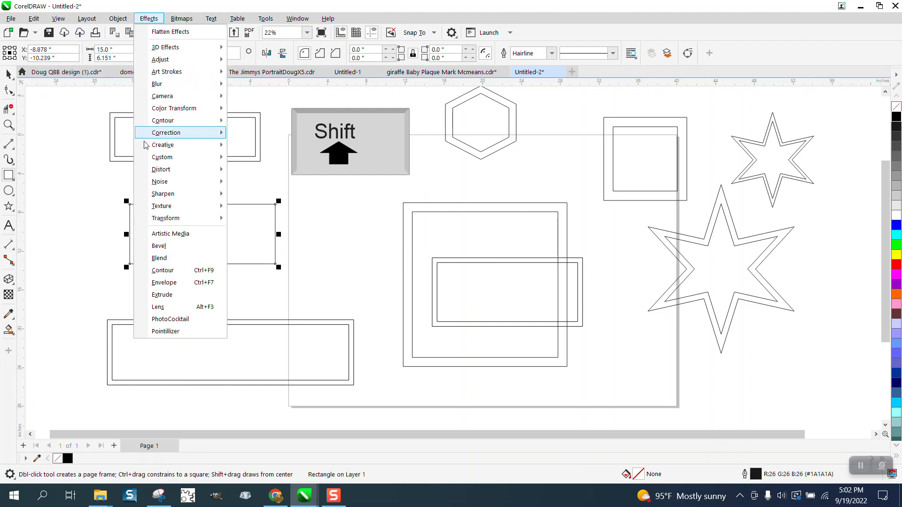
{"action": "left_click", "coordinate": [162, 271]}
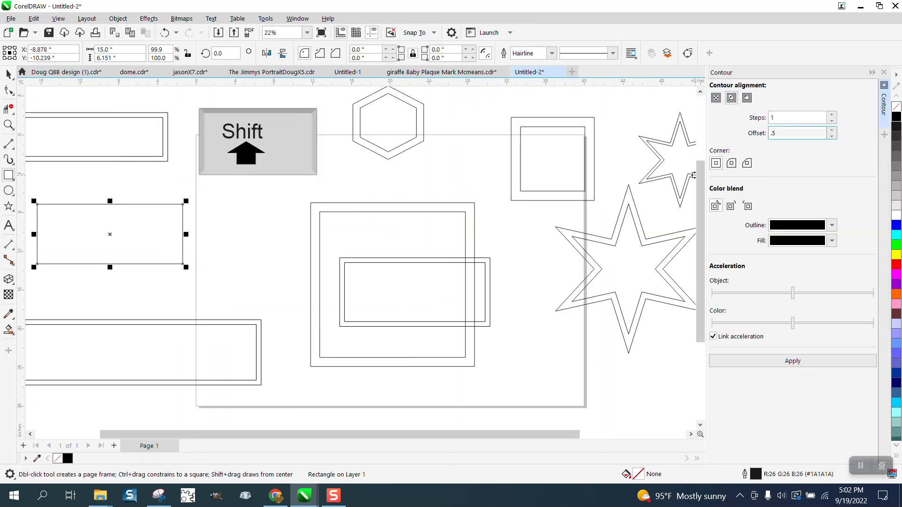
{"action": "left_click", "coordinate": [792, 361]}
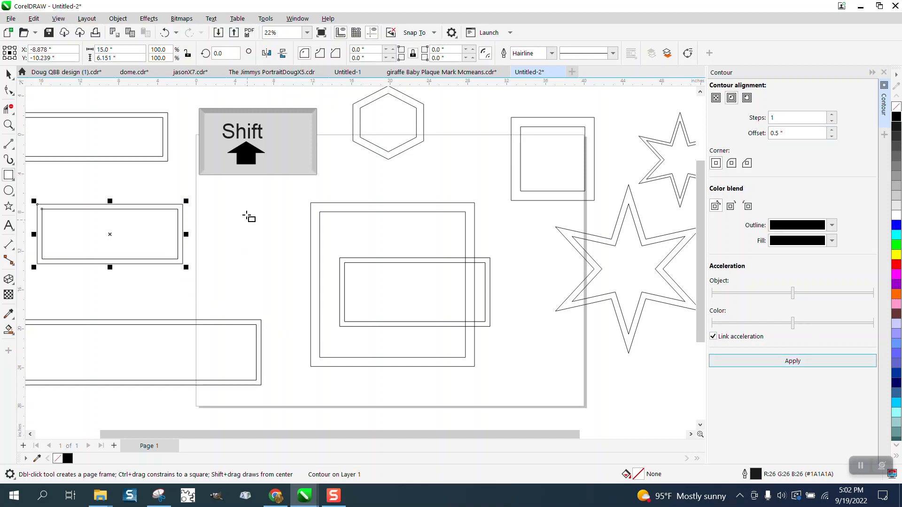